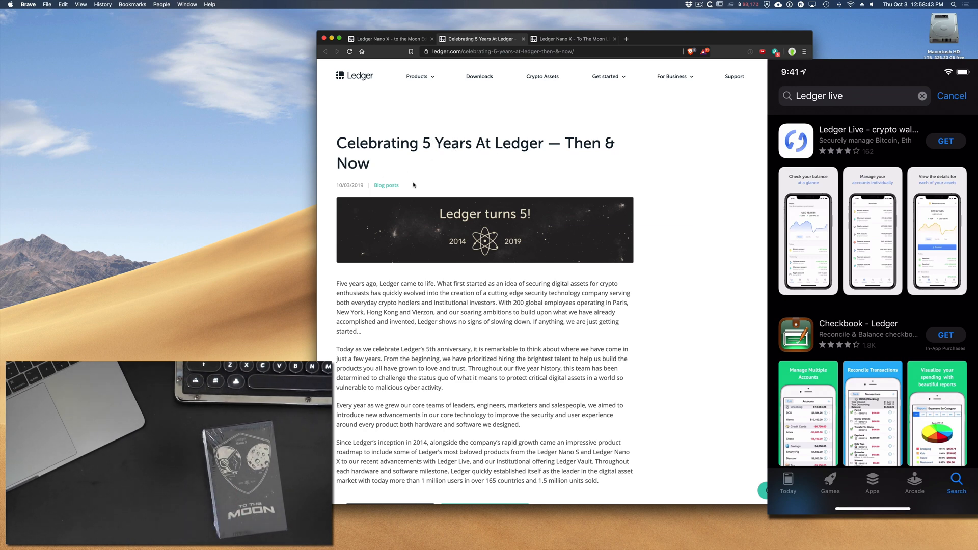
- Scroll the Celebrating 5 Years post to the 5 years, 4 offices, 175 employees tiles
scroll(down, 3)
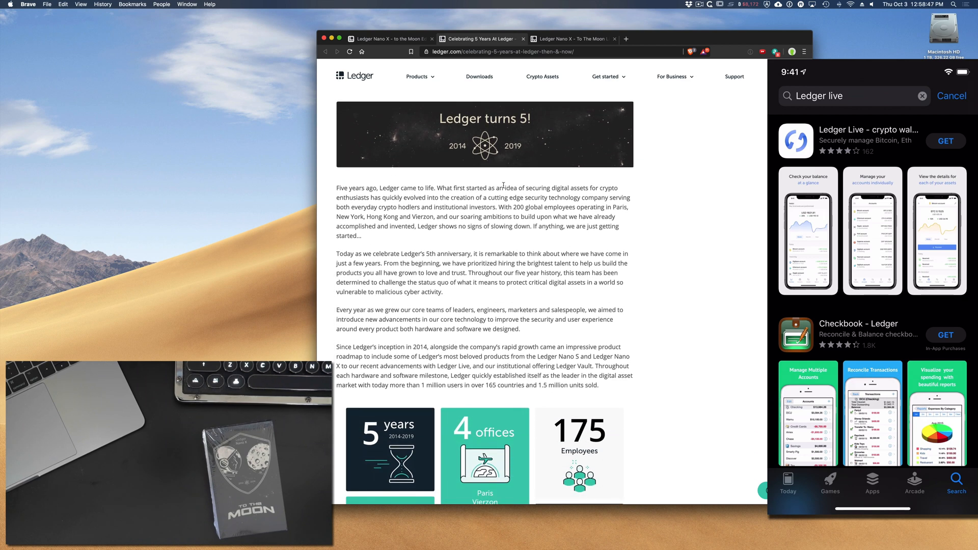
mouse_move(546, 188)
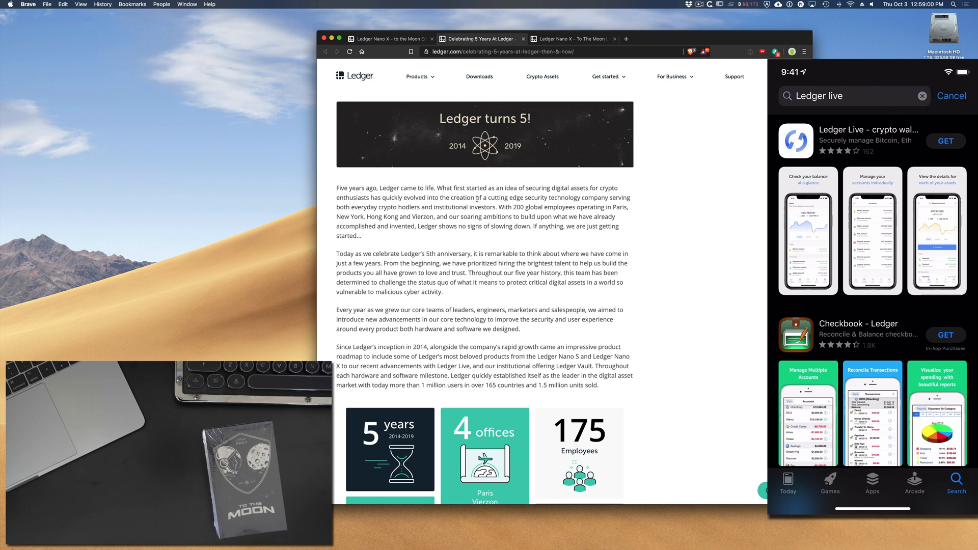
- Scroll through the statistics to 1182 cryptos and 1.5m units, then the To The Moon paragraph
scroll(down, 3)
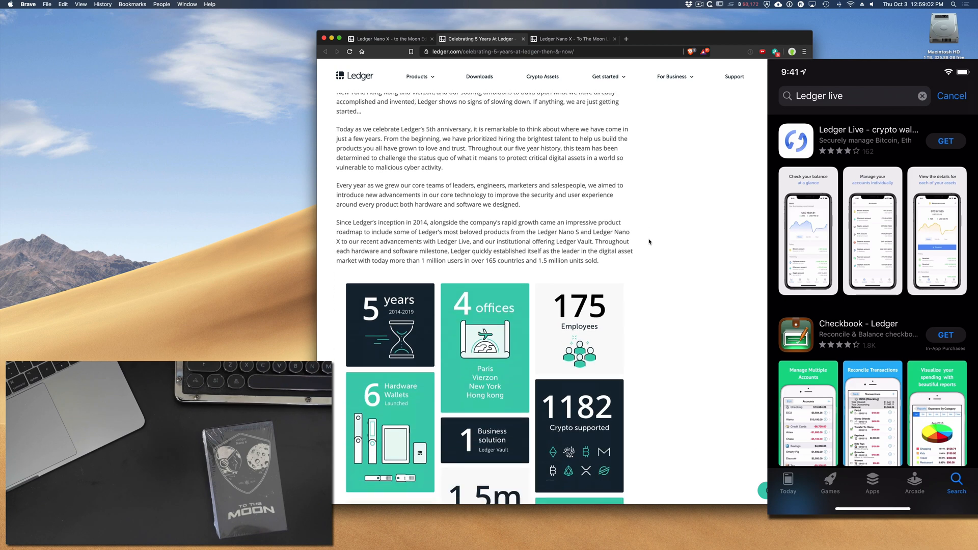
scroll(down, 3)
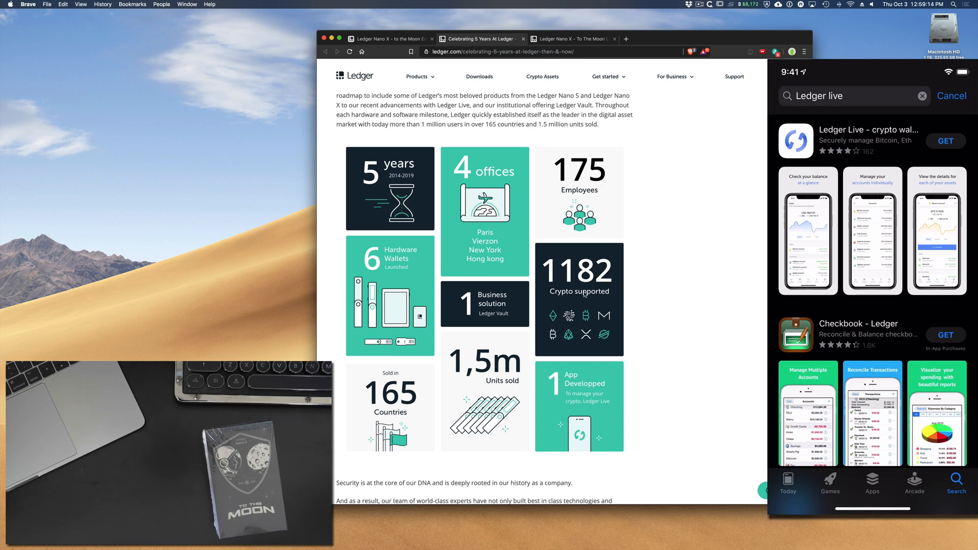
scroll(down, 3)
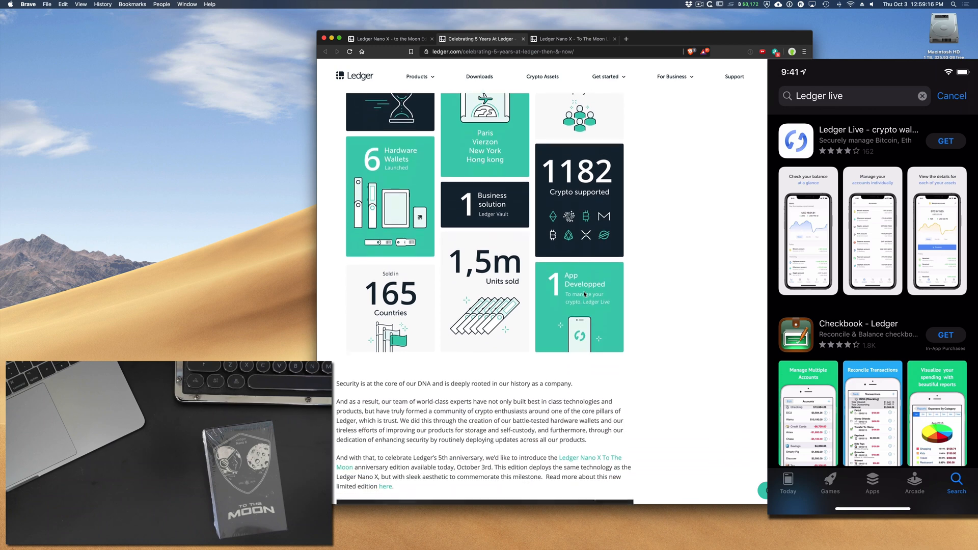
scroll(down, 3)
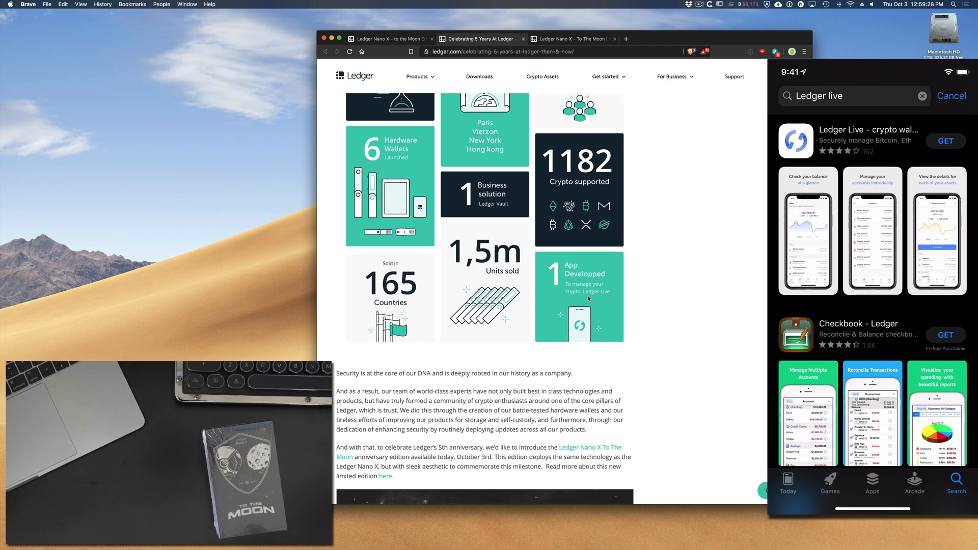
mouse_move(641, 283)
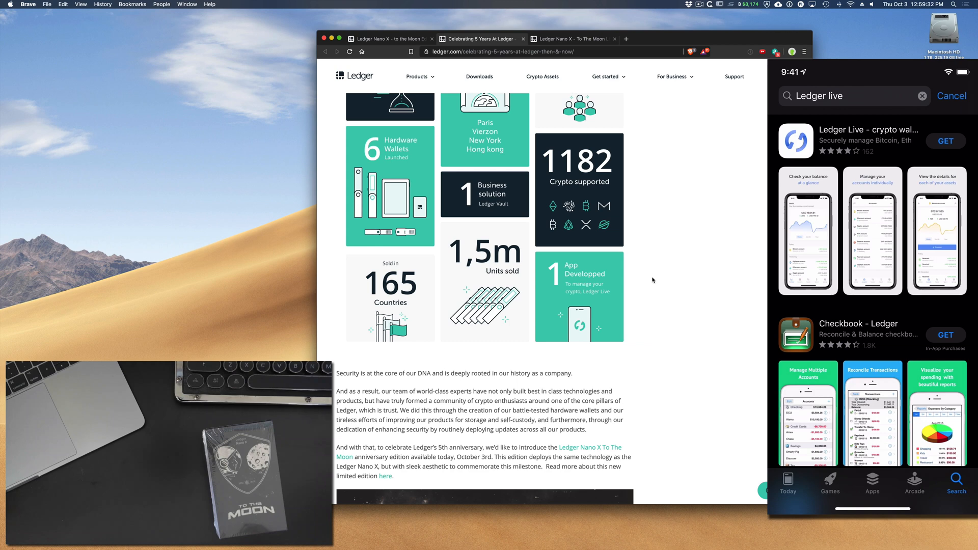
- Scroll further to show the Nano X To The Moon edition product image
scroll(down, 3)
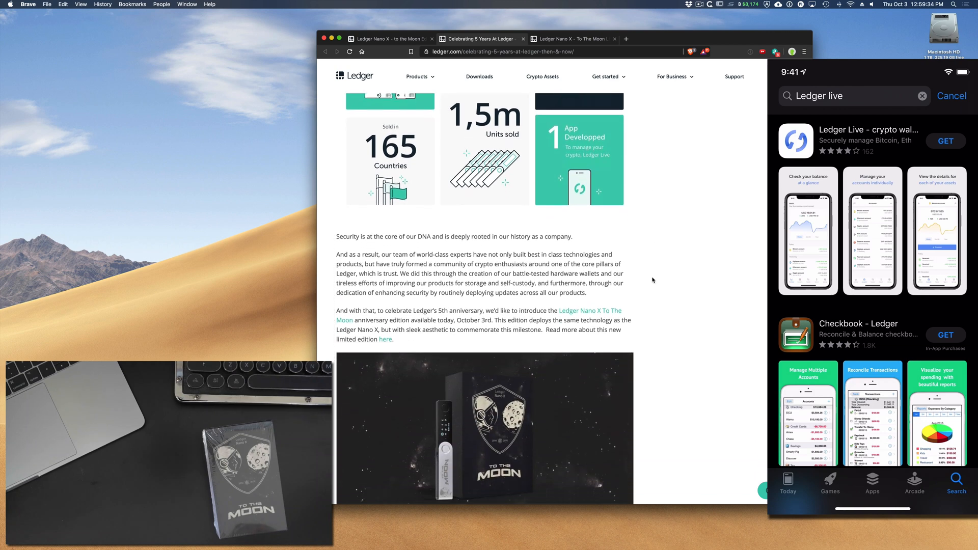
scroll(down, 3)
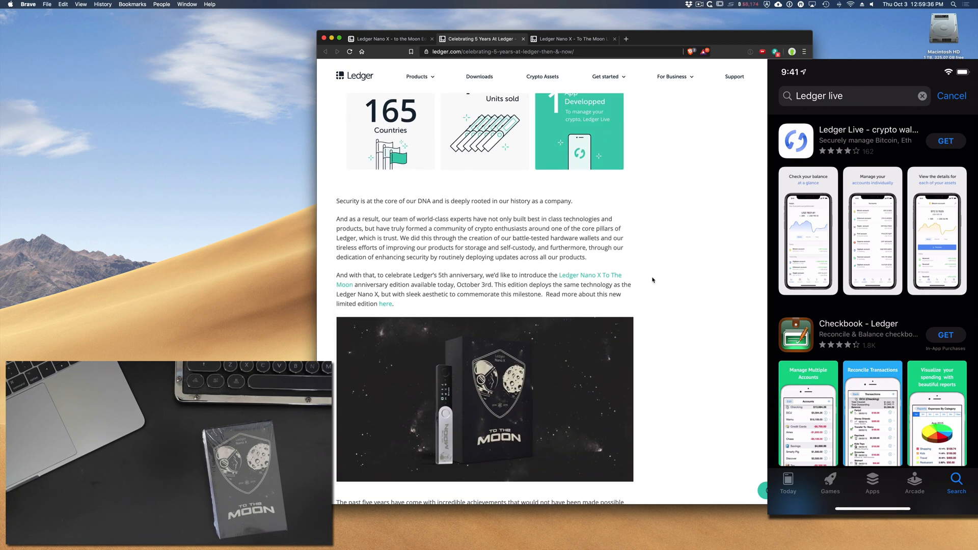
mouse_move(582, 372)
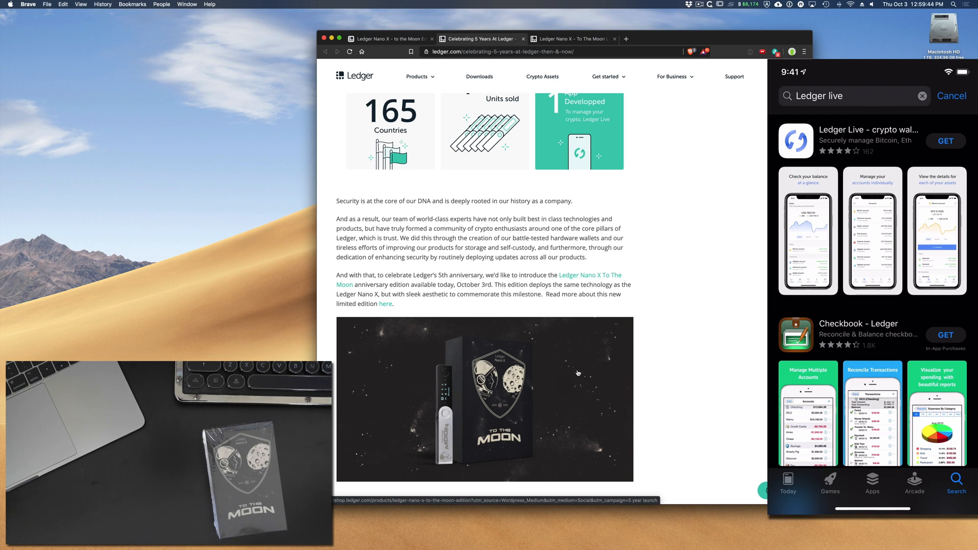
mouse_move(447, 428)
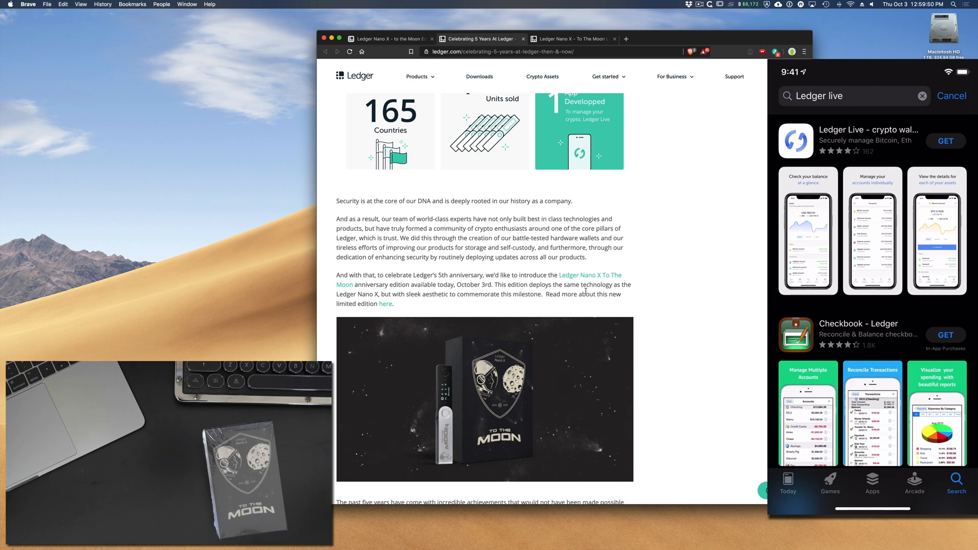
- Switch to the 'Ledger Nano X - To The Moon' tab and read its opening paragraphs
click(578, 39)
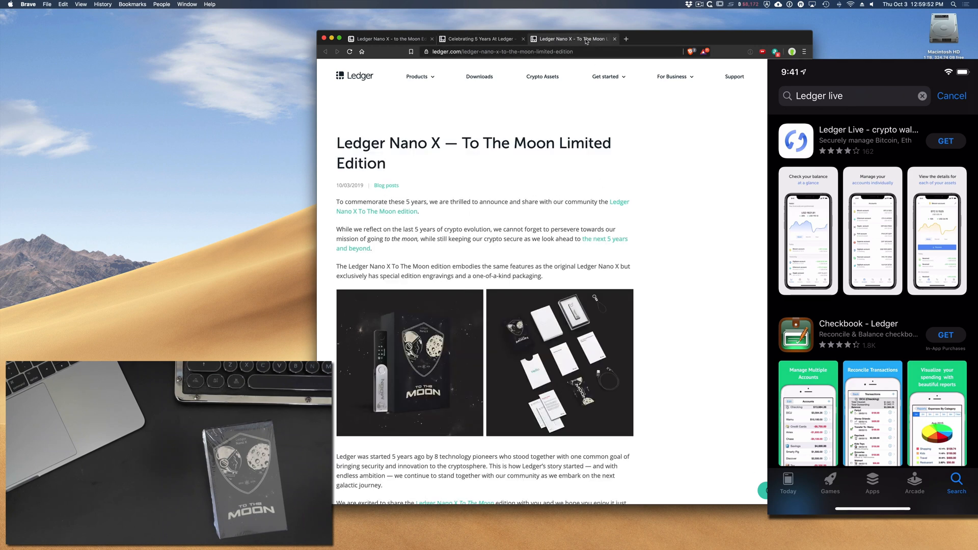
scroll(down, 3)
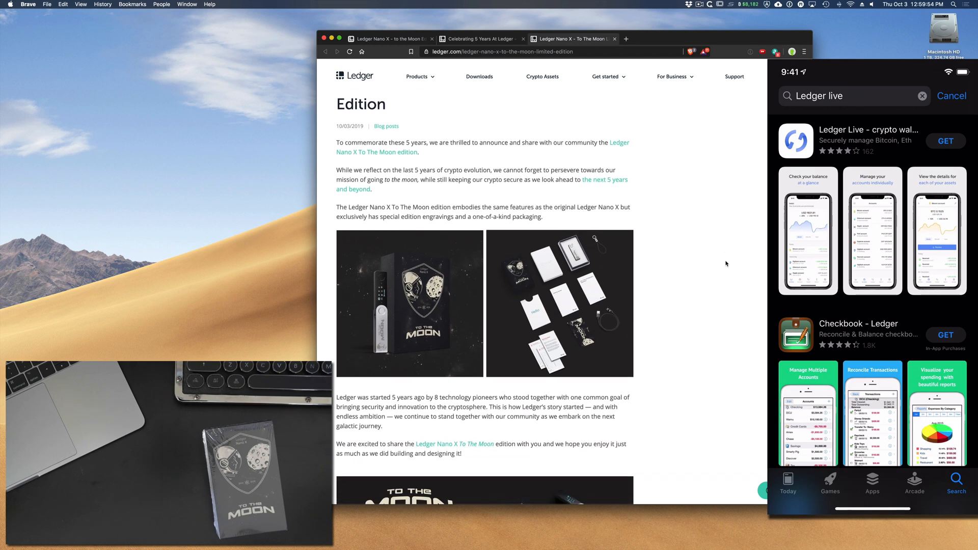
scroll(down, 3)
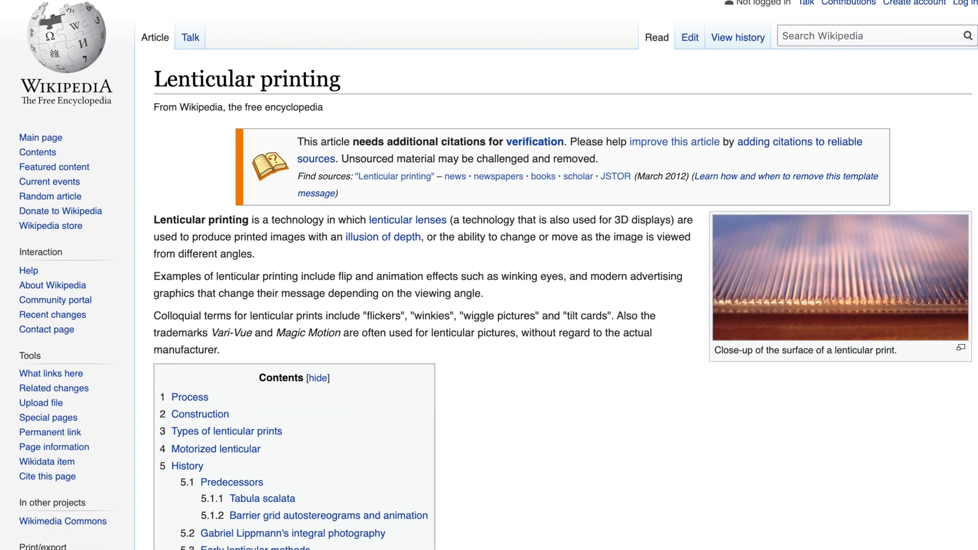
- Scroll the Lenticular printing contents list down to Early lenticular methods and Further history
scroll(down, 3)
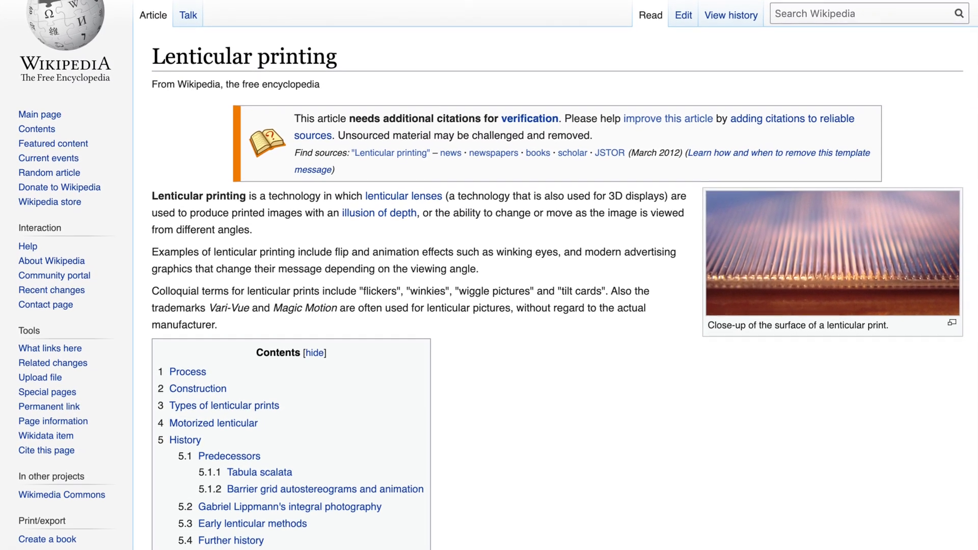